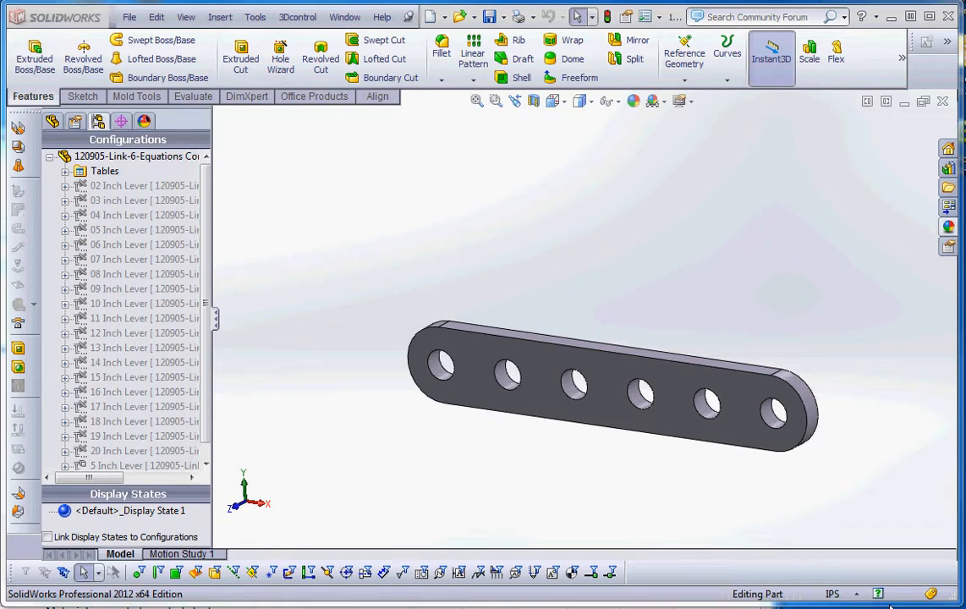
Expand the Tables folder in ConfigurationManager and bring up the Design Table's context options
click(144, 185)
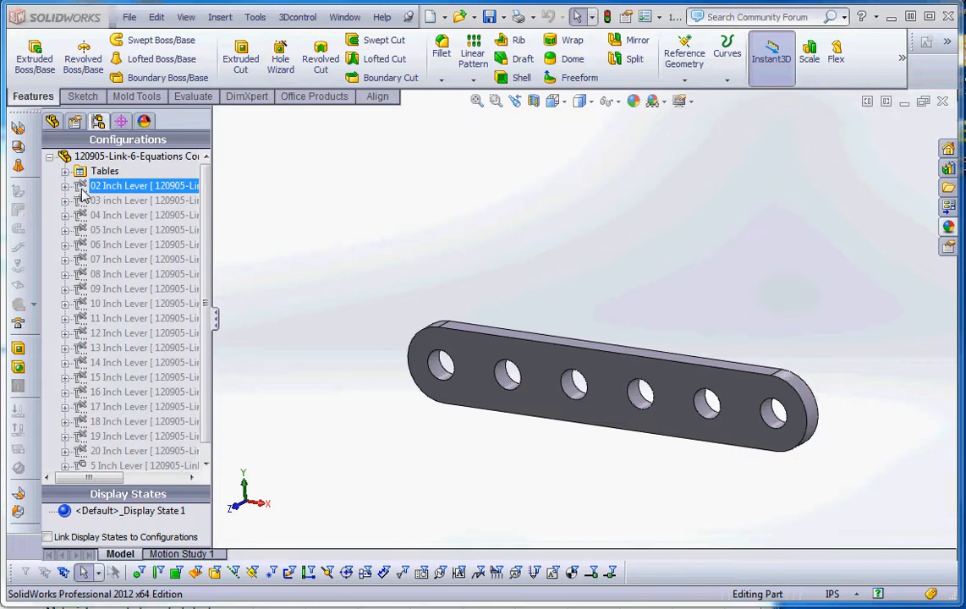
click(105, 171)
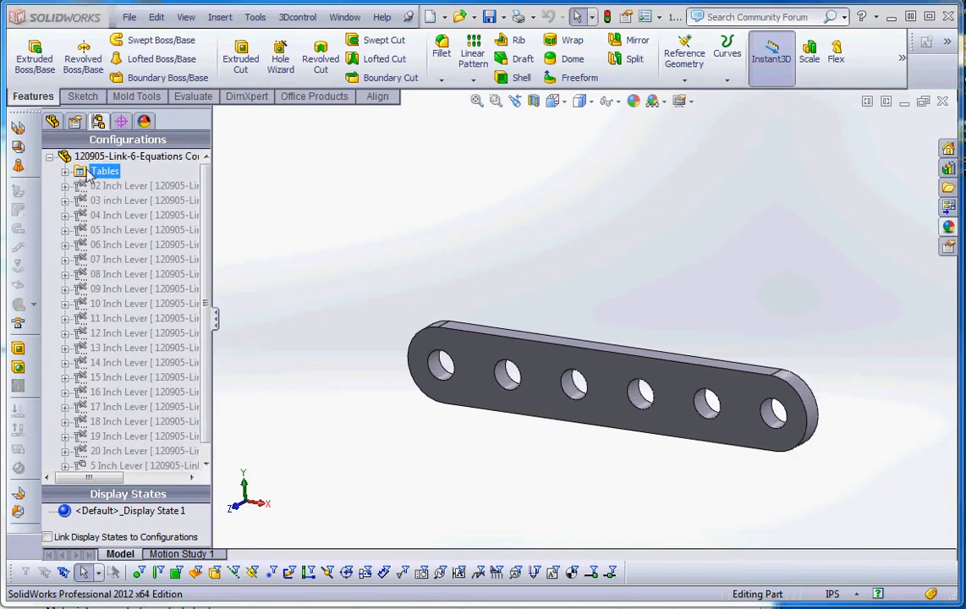
right_click(105, 171)
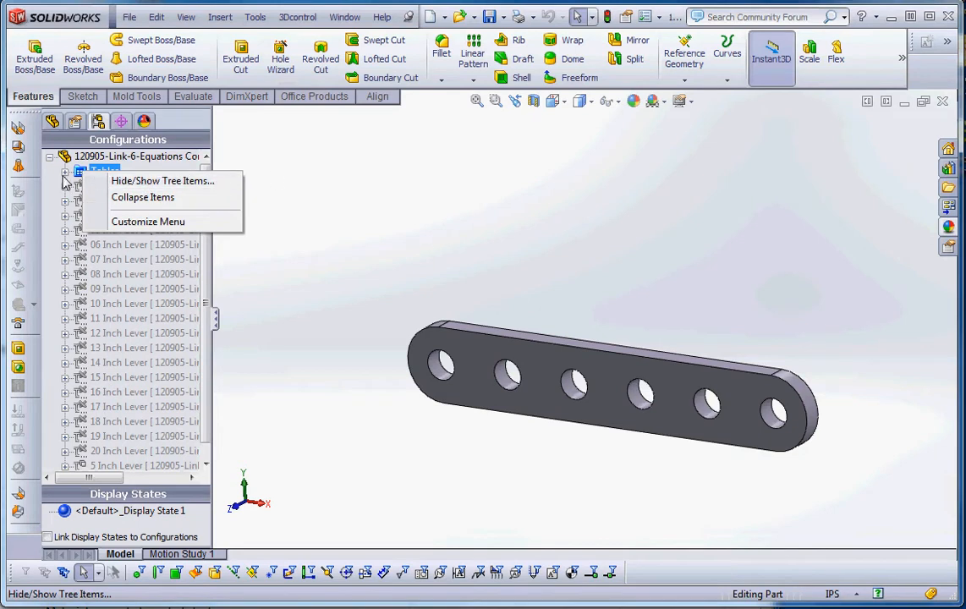
right_click(134, 184)
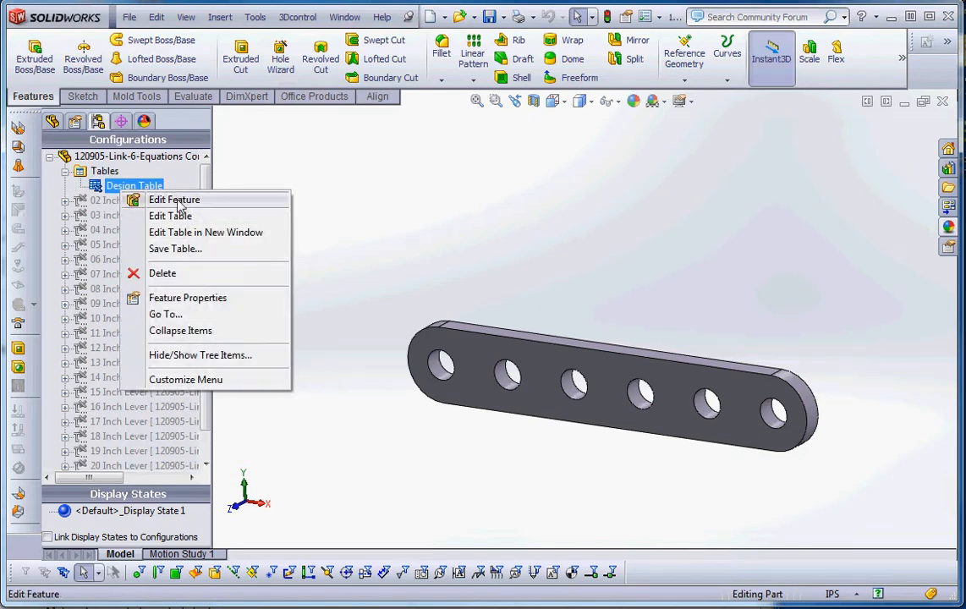
Edit the Design Table feature, enable 'Warn when updating design table', and confirm with OK
click(174, 199)
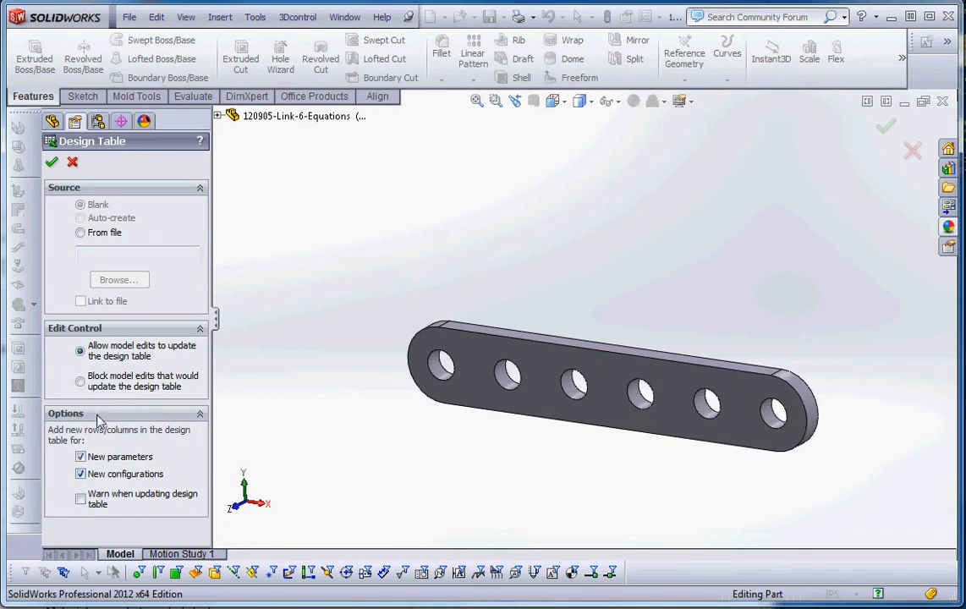
mouse_move(142, 357)
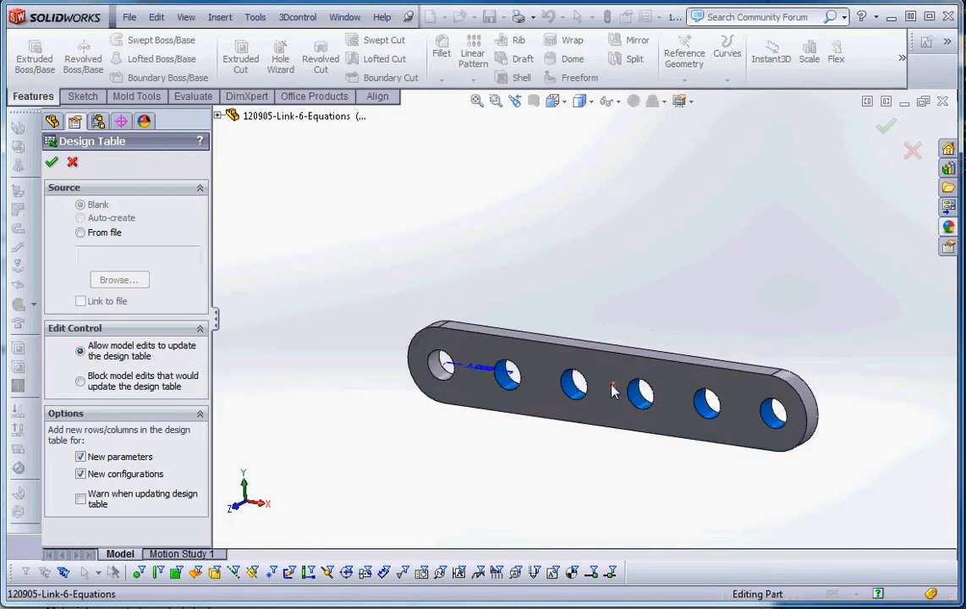
mouse_move(613, 389)
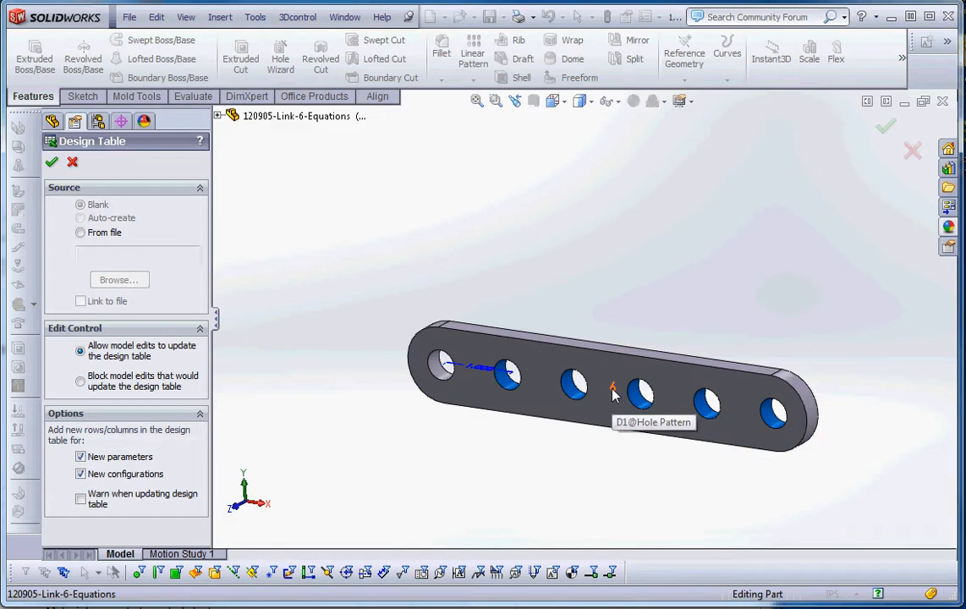
mouse_move(132, 403)
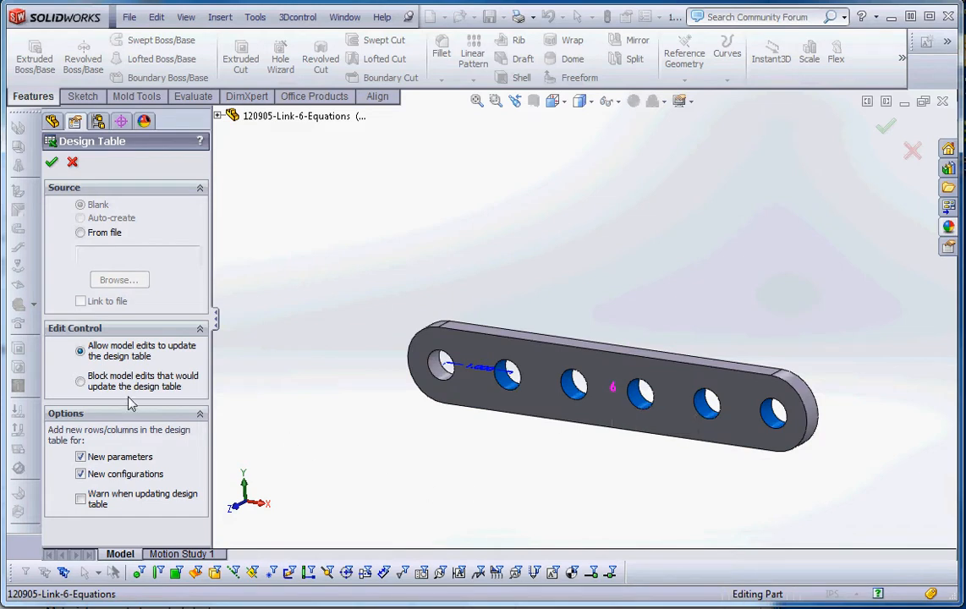
click(81, 499)
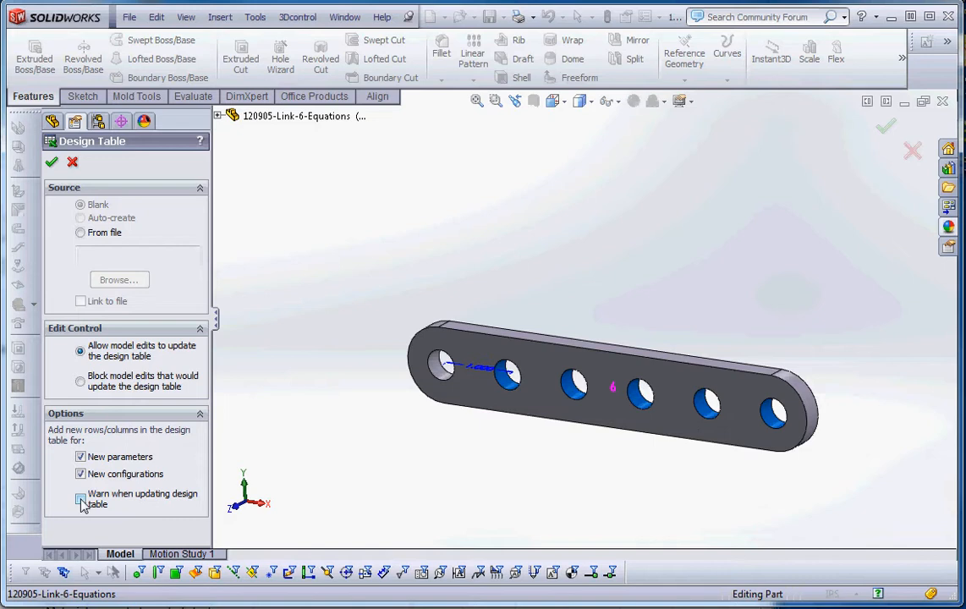
click(81, 499)
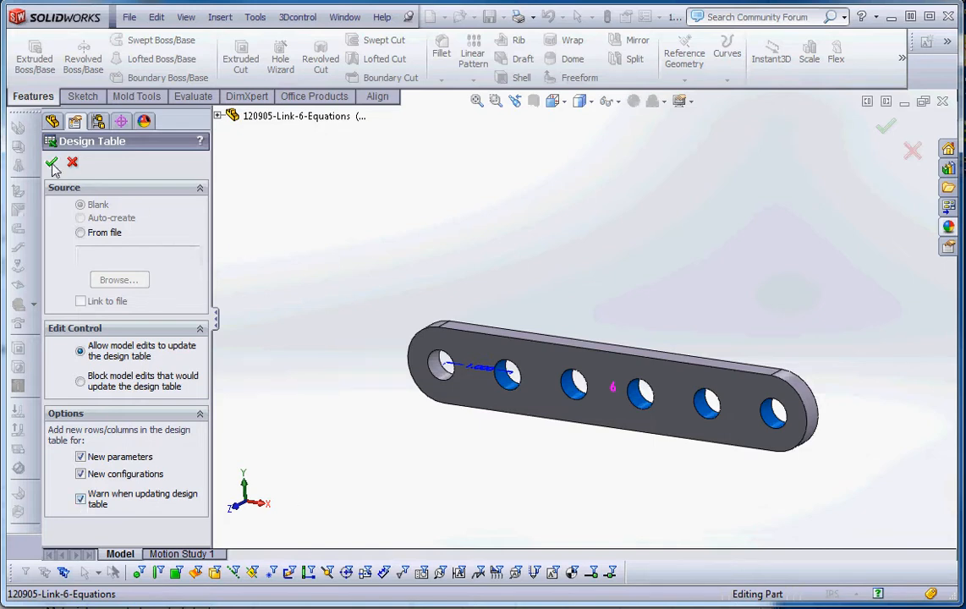
click(51, 162)
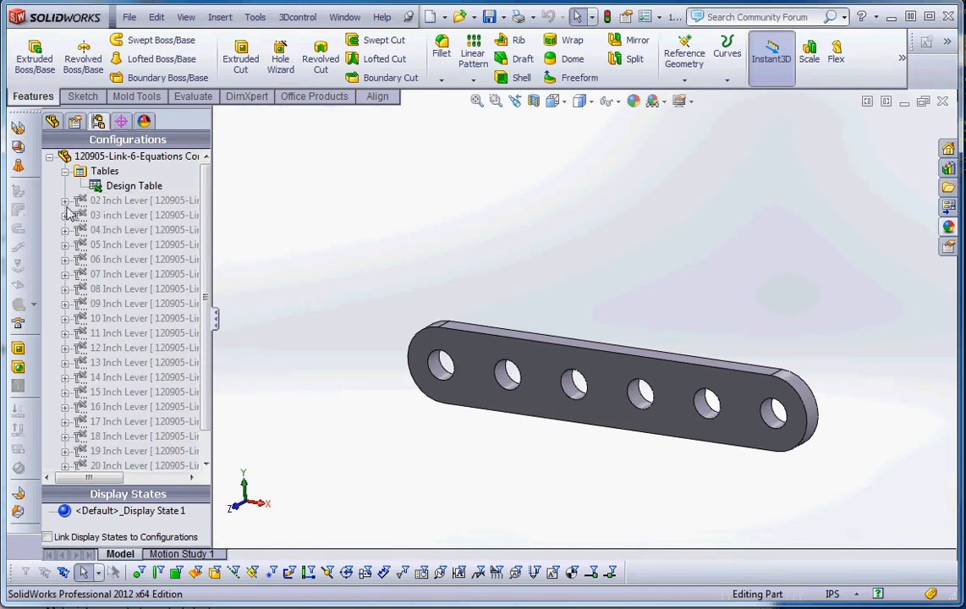
Activate the 03 Inch Lever configuration
click(139, 215)
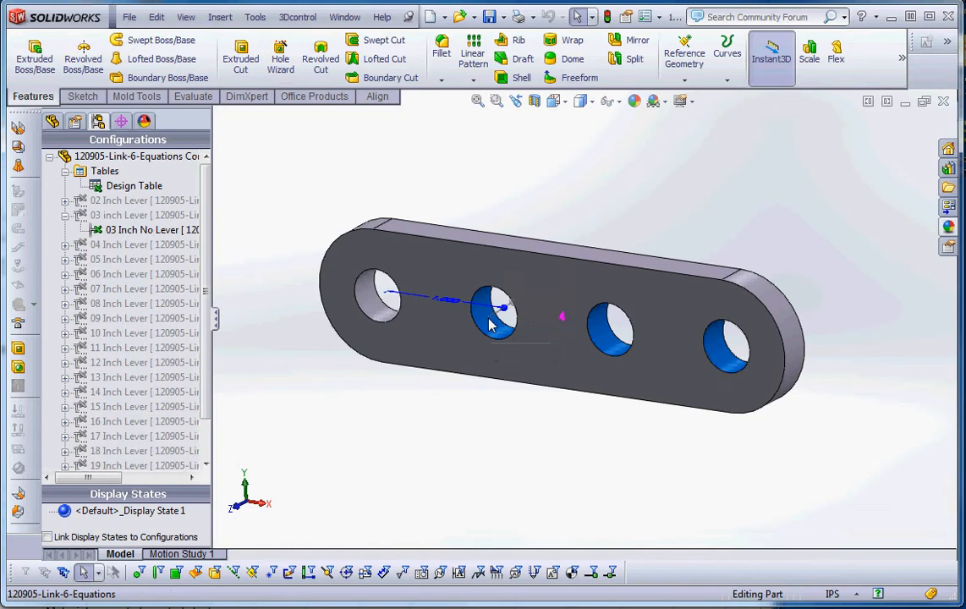
mouse_move(562, 320)
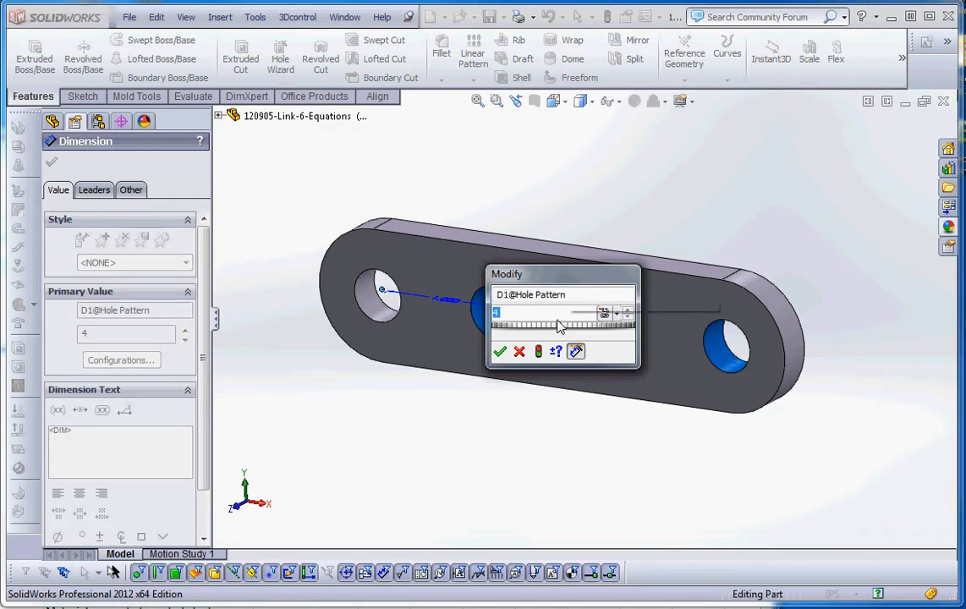
mouse_move(558, 313)
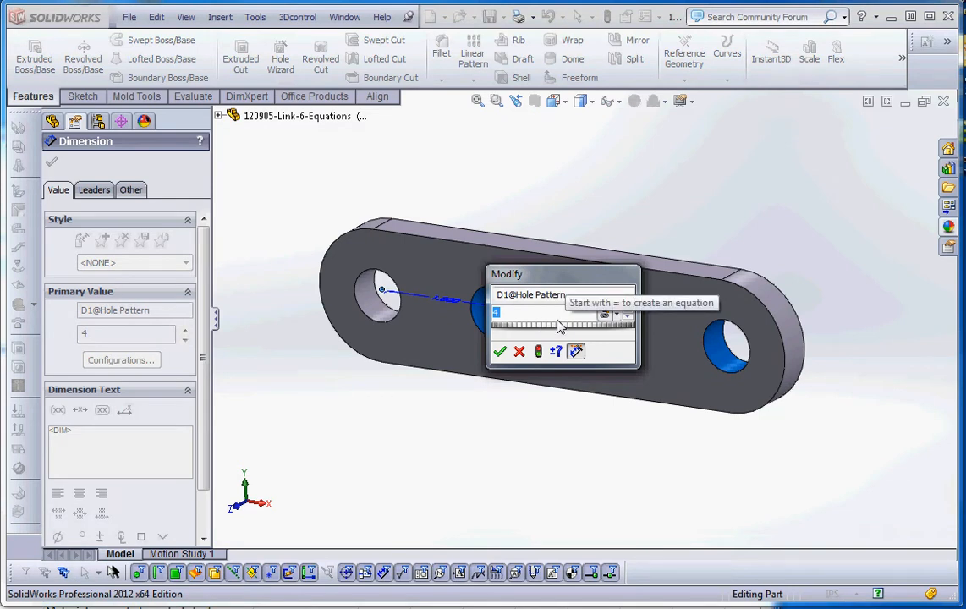
Set D1@Hole Pattern to 2 for All Configurations and accept the design table update warning
text(2)
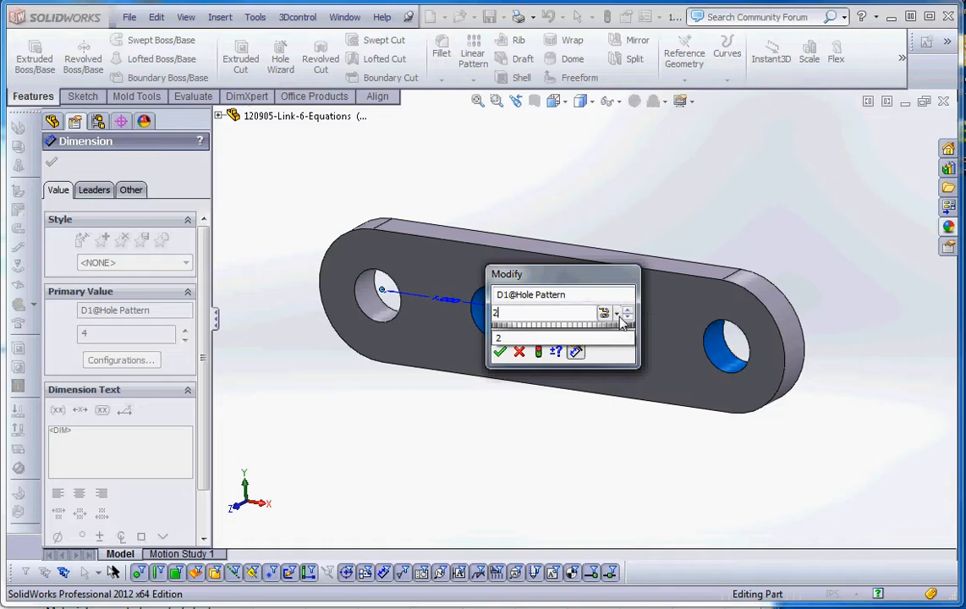
click(611, 313)
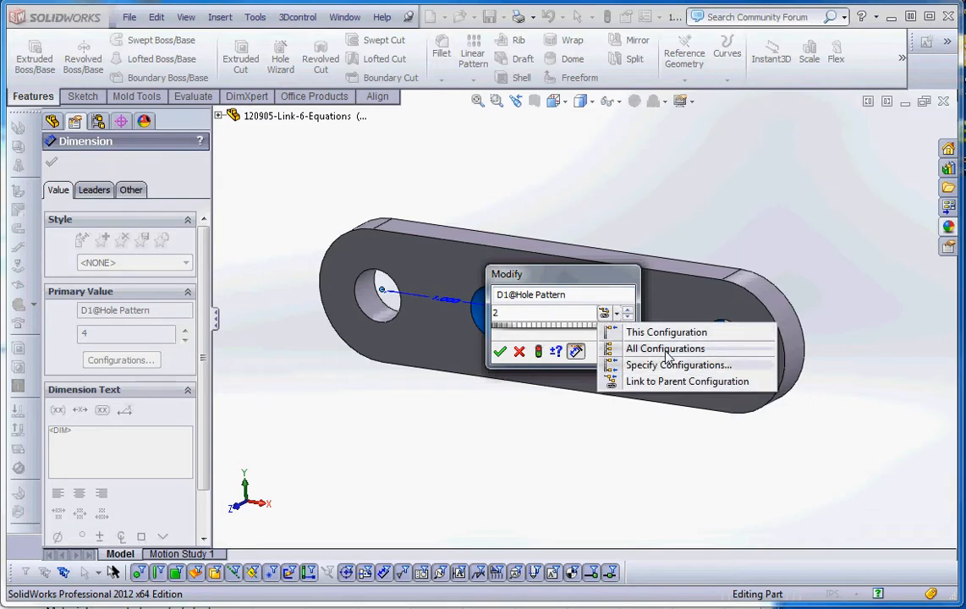
click(665, 348)
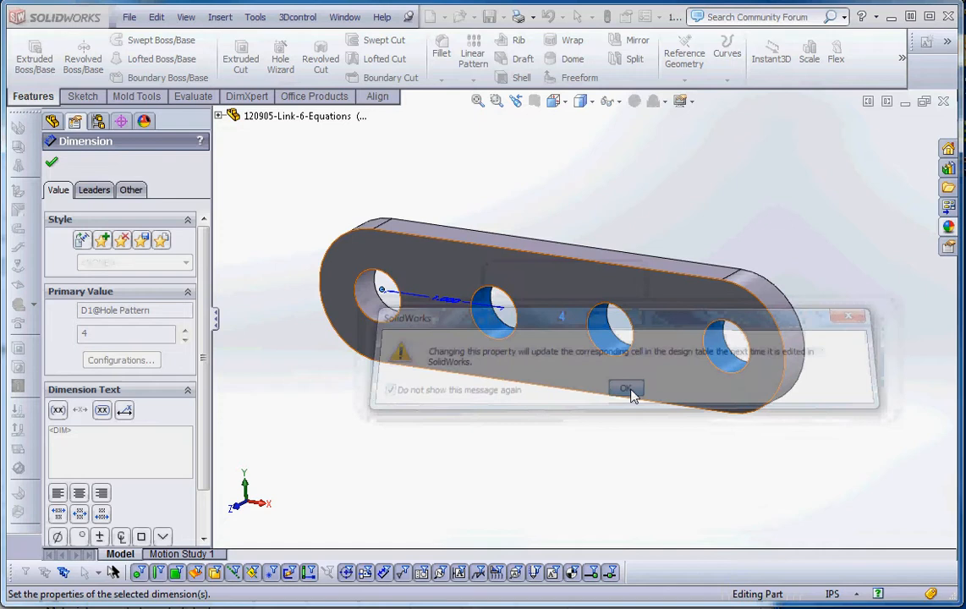
click(627, 387)
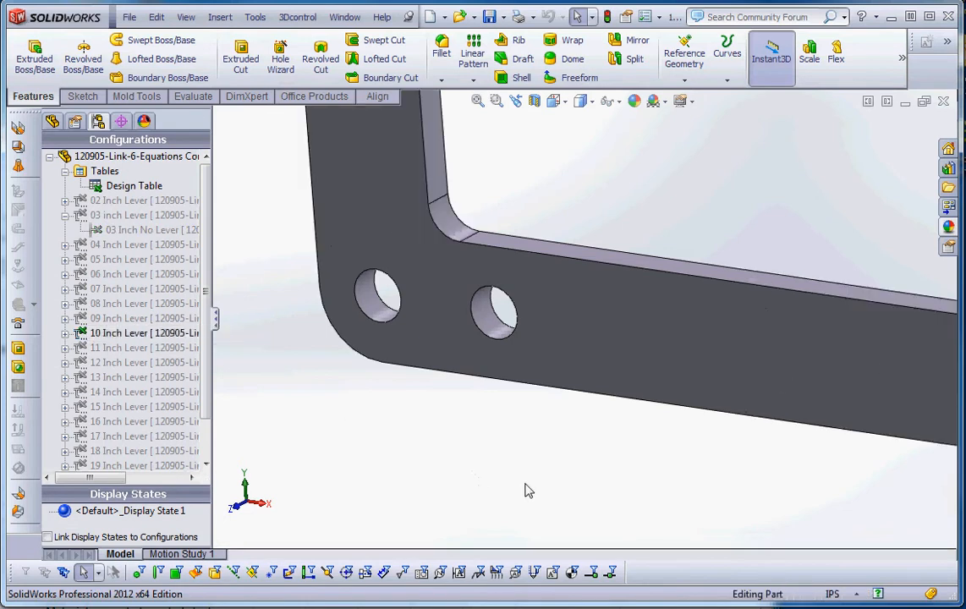
Make 03 Inch No Lever the active configuration
click(132, 184)
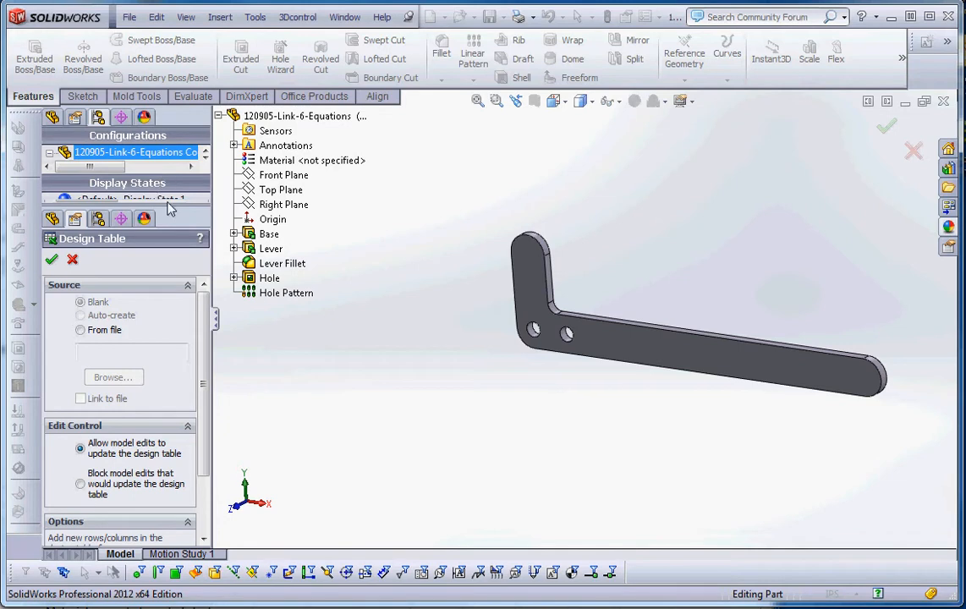
mouse_move(176, 183)
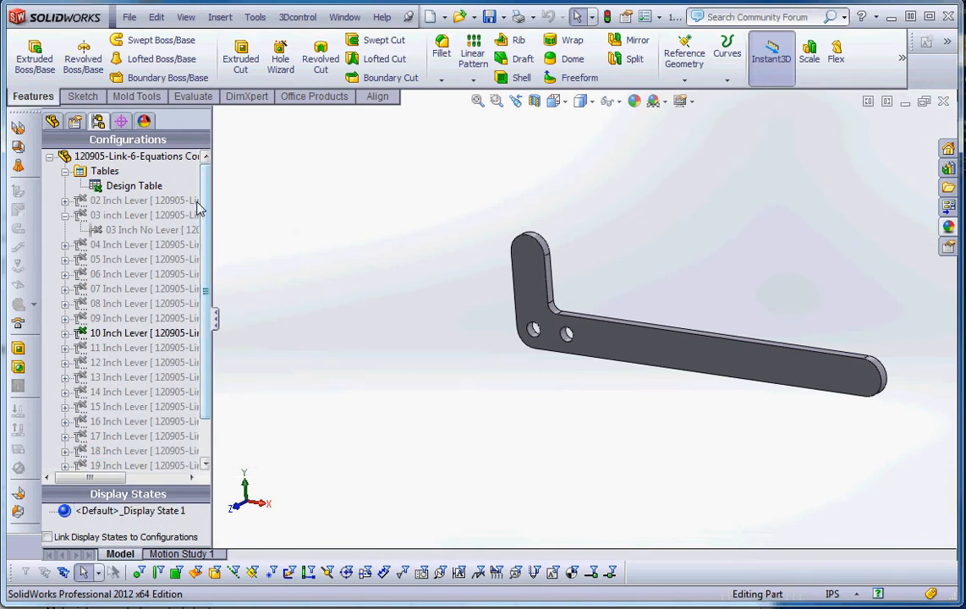
mouse_move(110, 349)
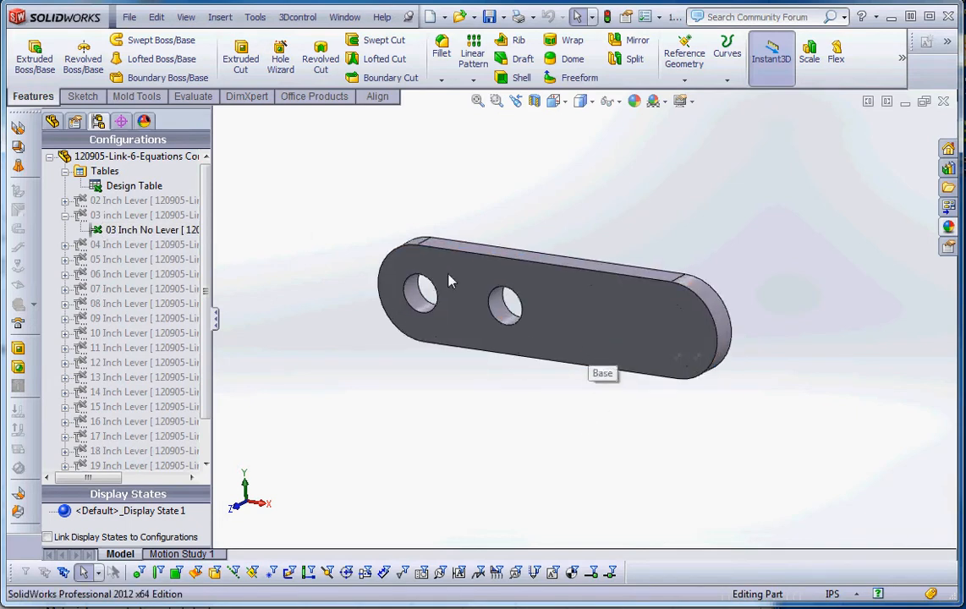
Reopen the design table for editing, dismissing the Add Rows and Columns prompt
right_click(134, 184)
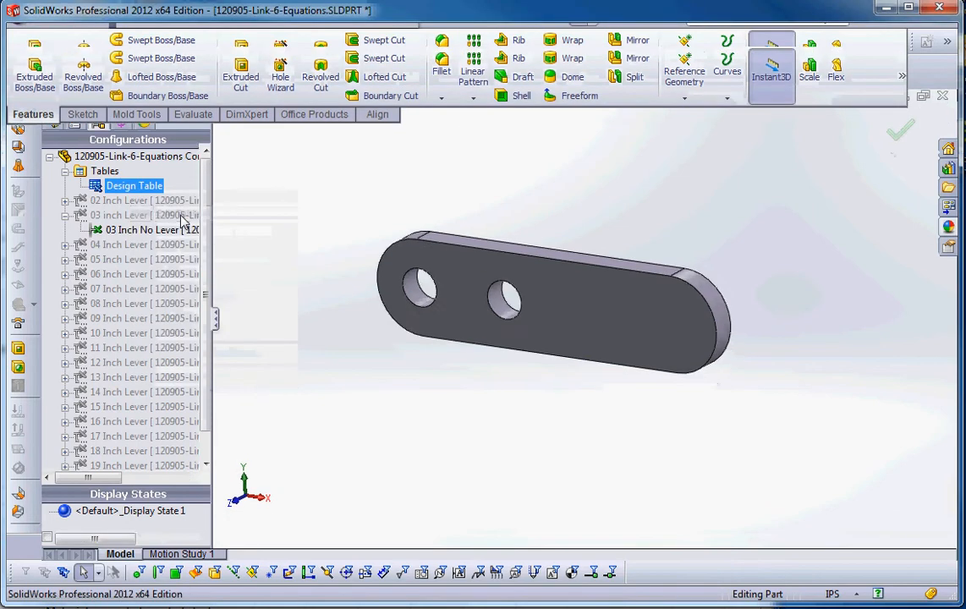
double_click(133, 185)
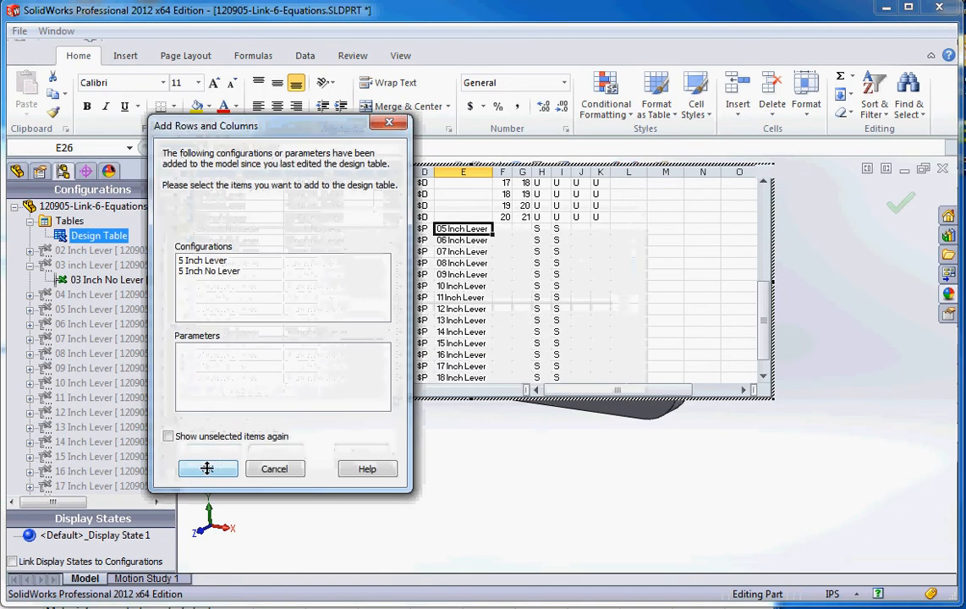
click(207, 468)
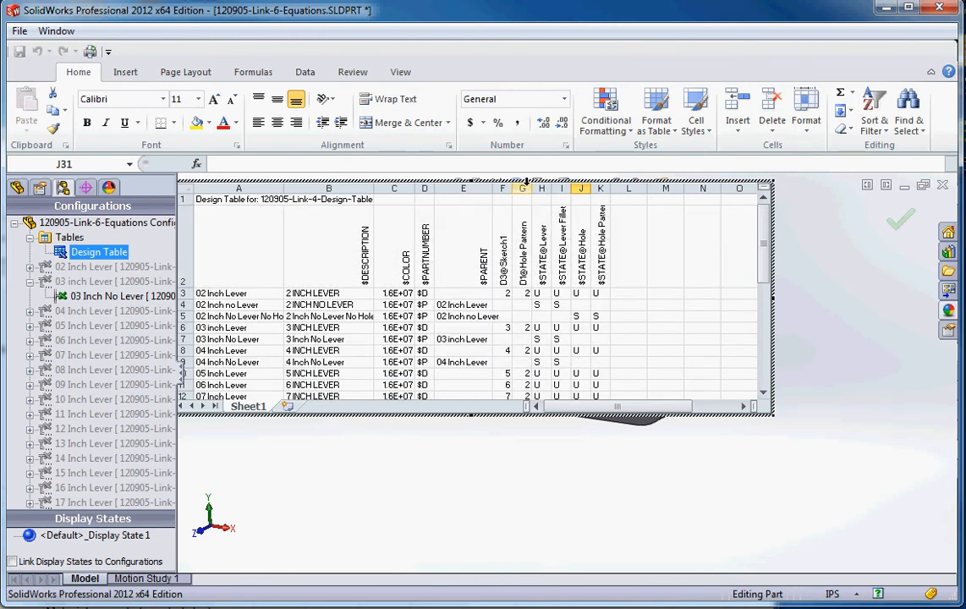
Select the Hole Pattern count column G and bring up its actions to delete it
click(523, 188)
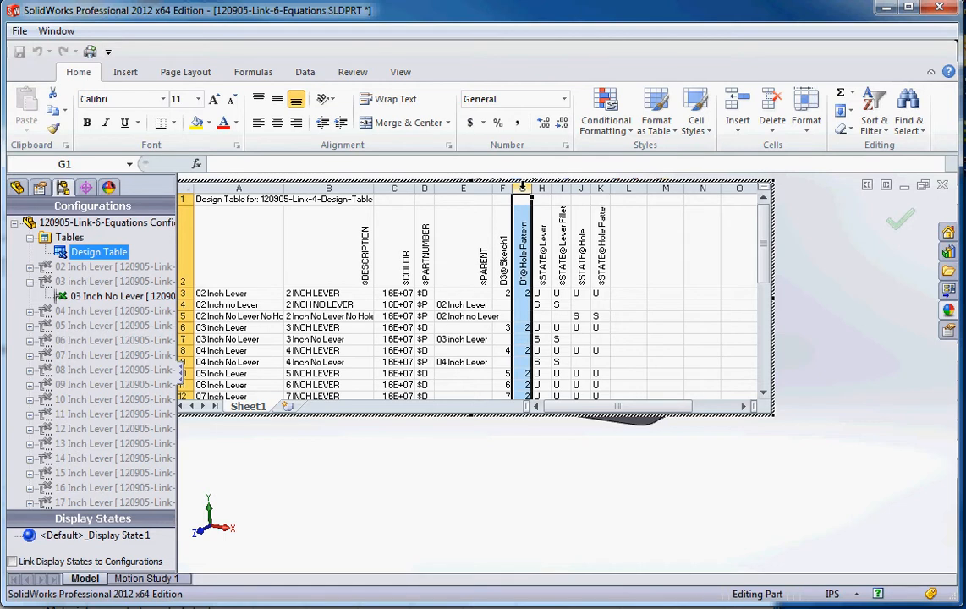
scroll(down, 3)
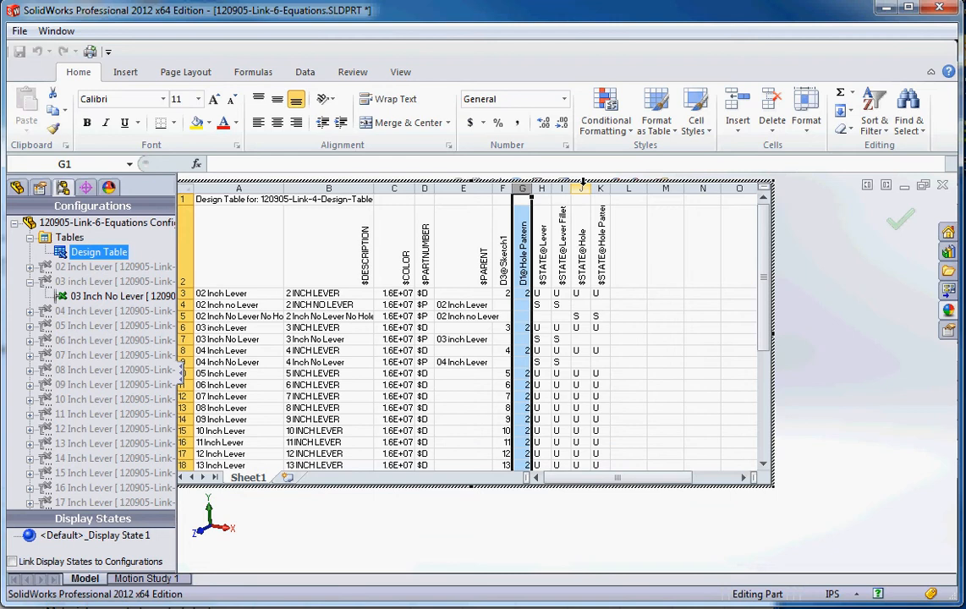
right_click(600, 187)
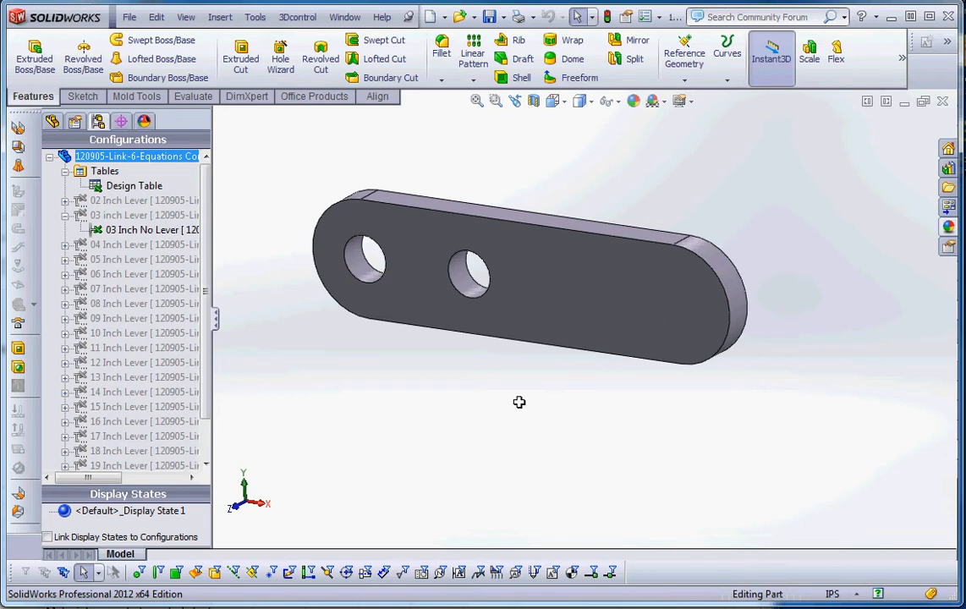
Bring up the Equations manager from the Tools menu
click(142, 199)
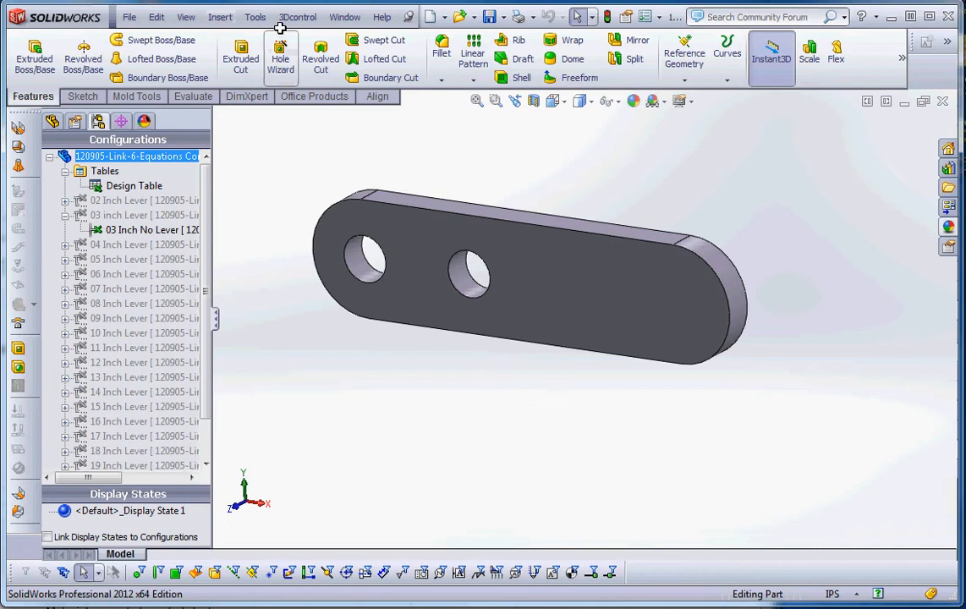
click(254, 17)
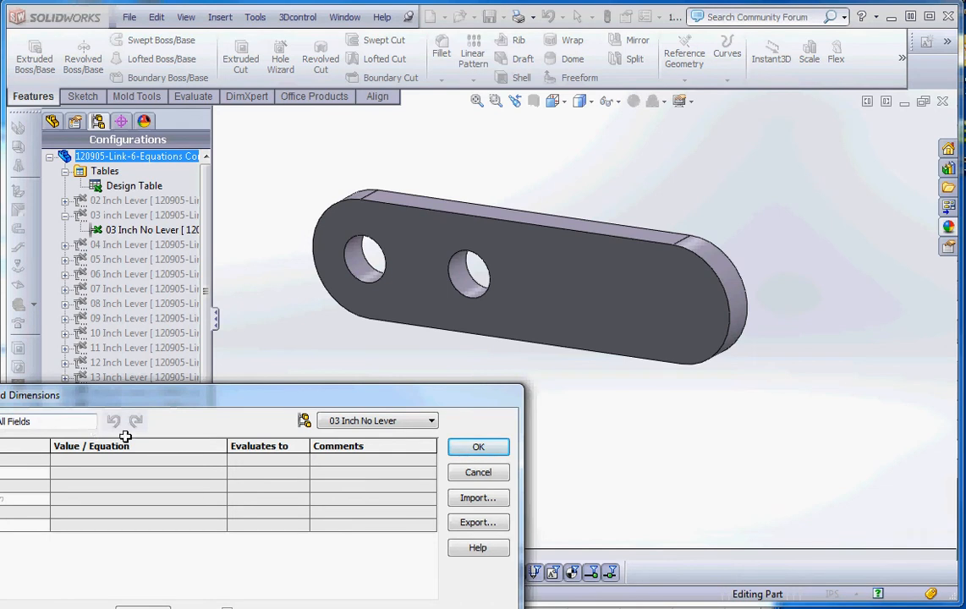
mouse_move(126, 437)
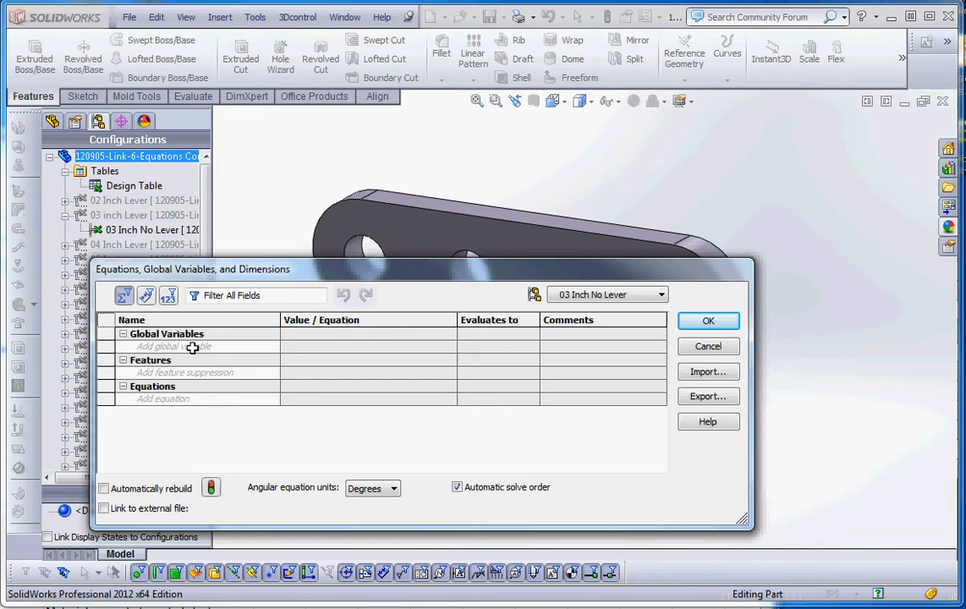
mouse_move(227, 366)
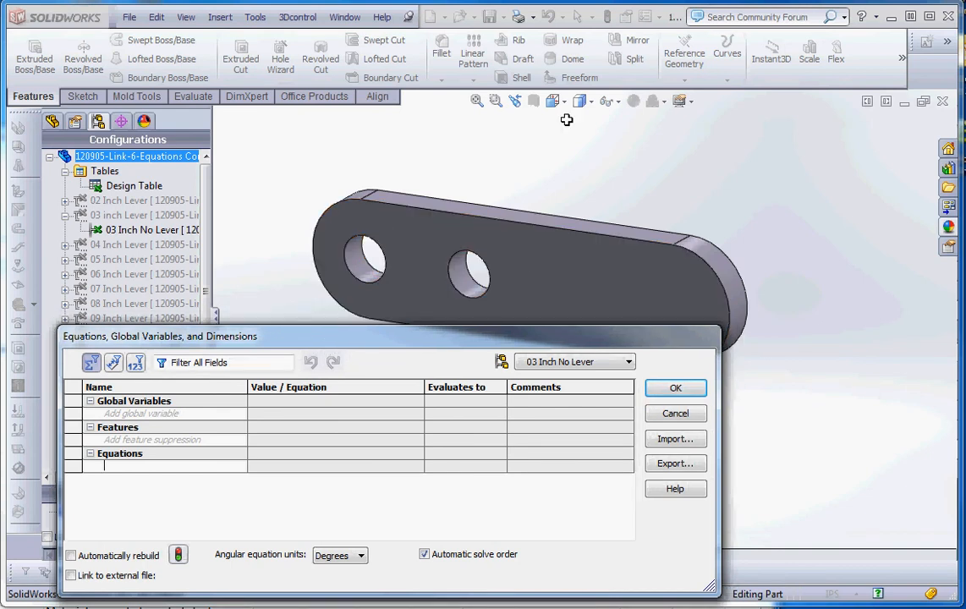
Create the equation D1@Hole Pattern = D3@Sketch1 + 1 and accept it
click(464, 285)
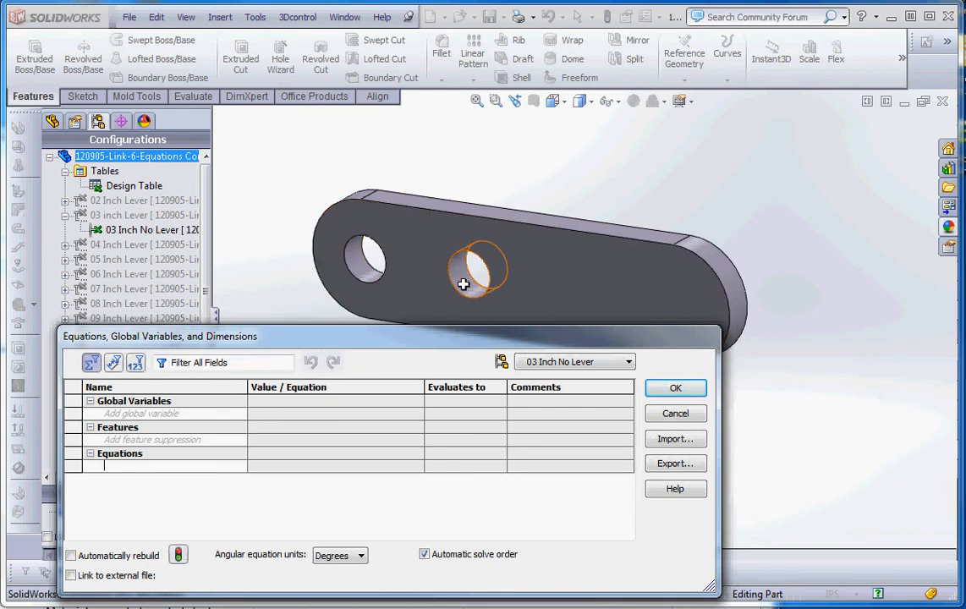
mouse_move(459, 281)
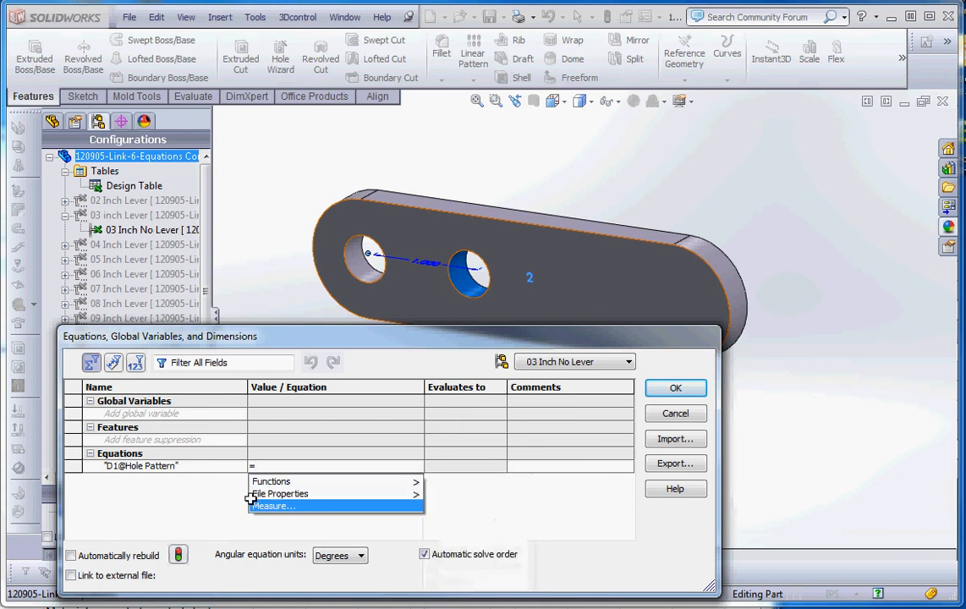
mouse_move(281, 495)
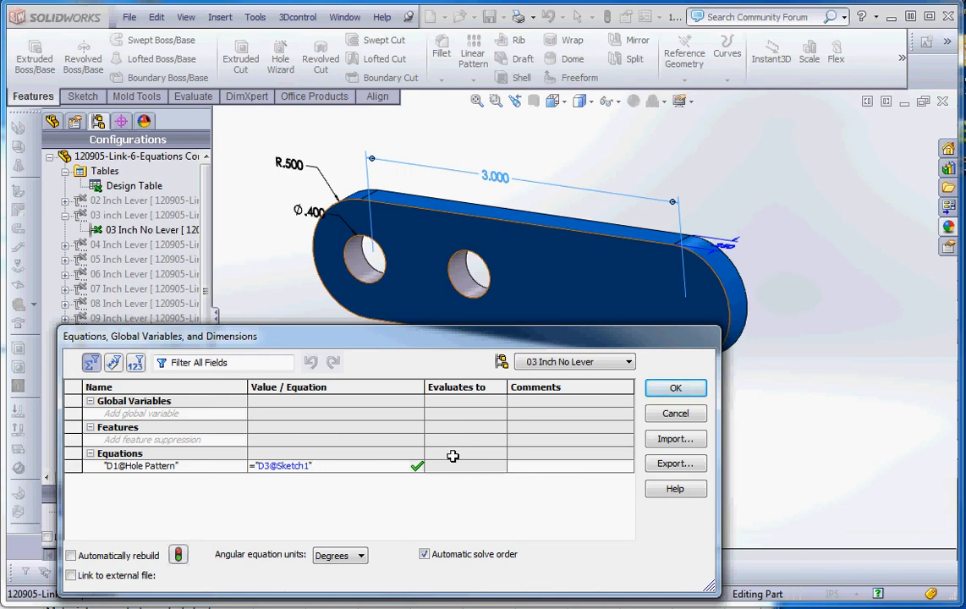
text(+1)
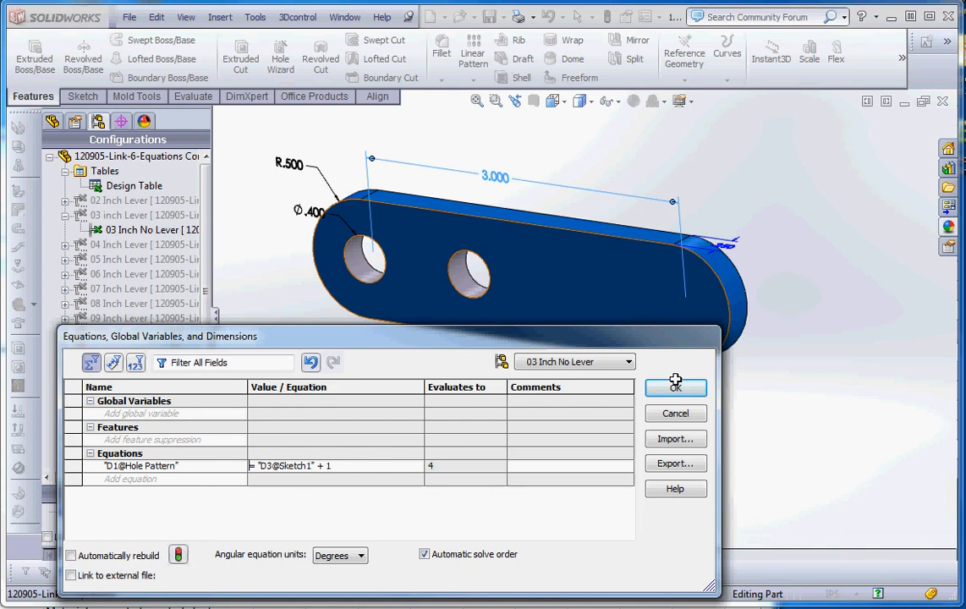
click(675, 388)
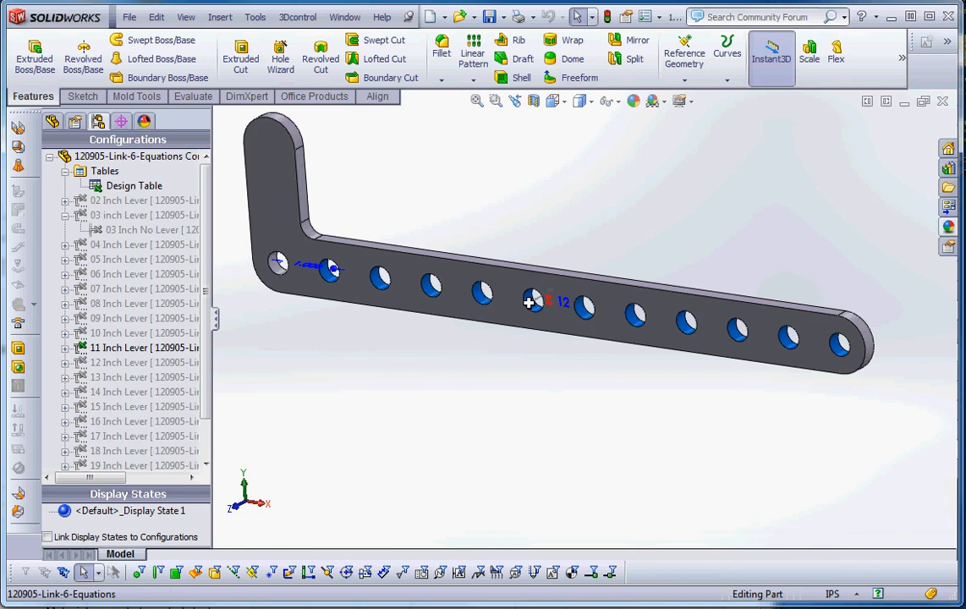
mouse_move(556, 360)
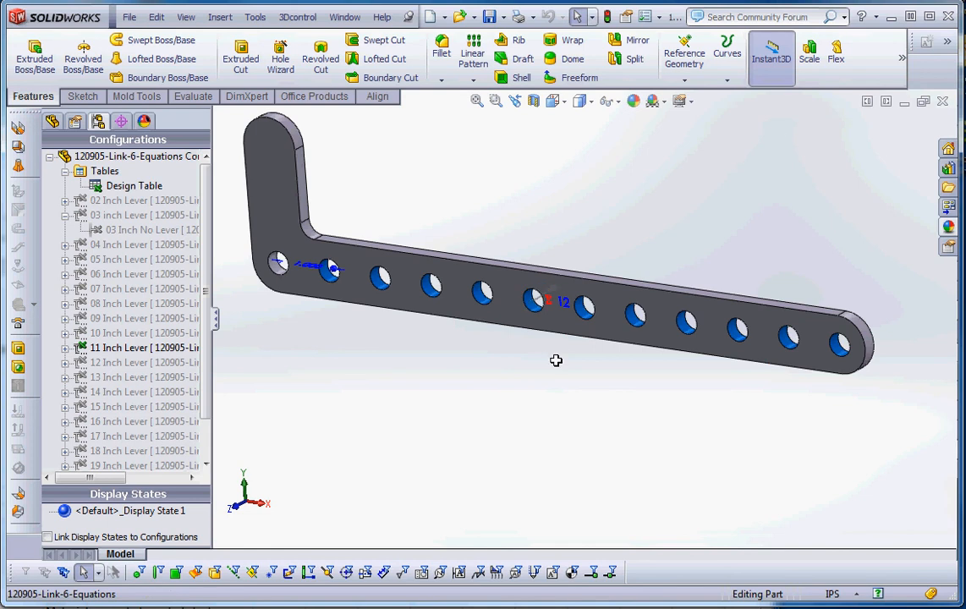